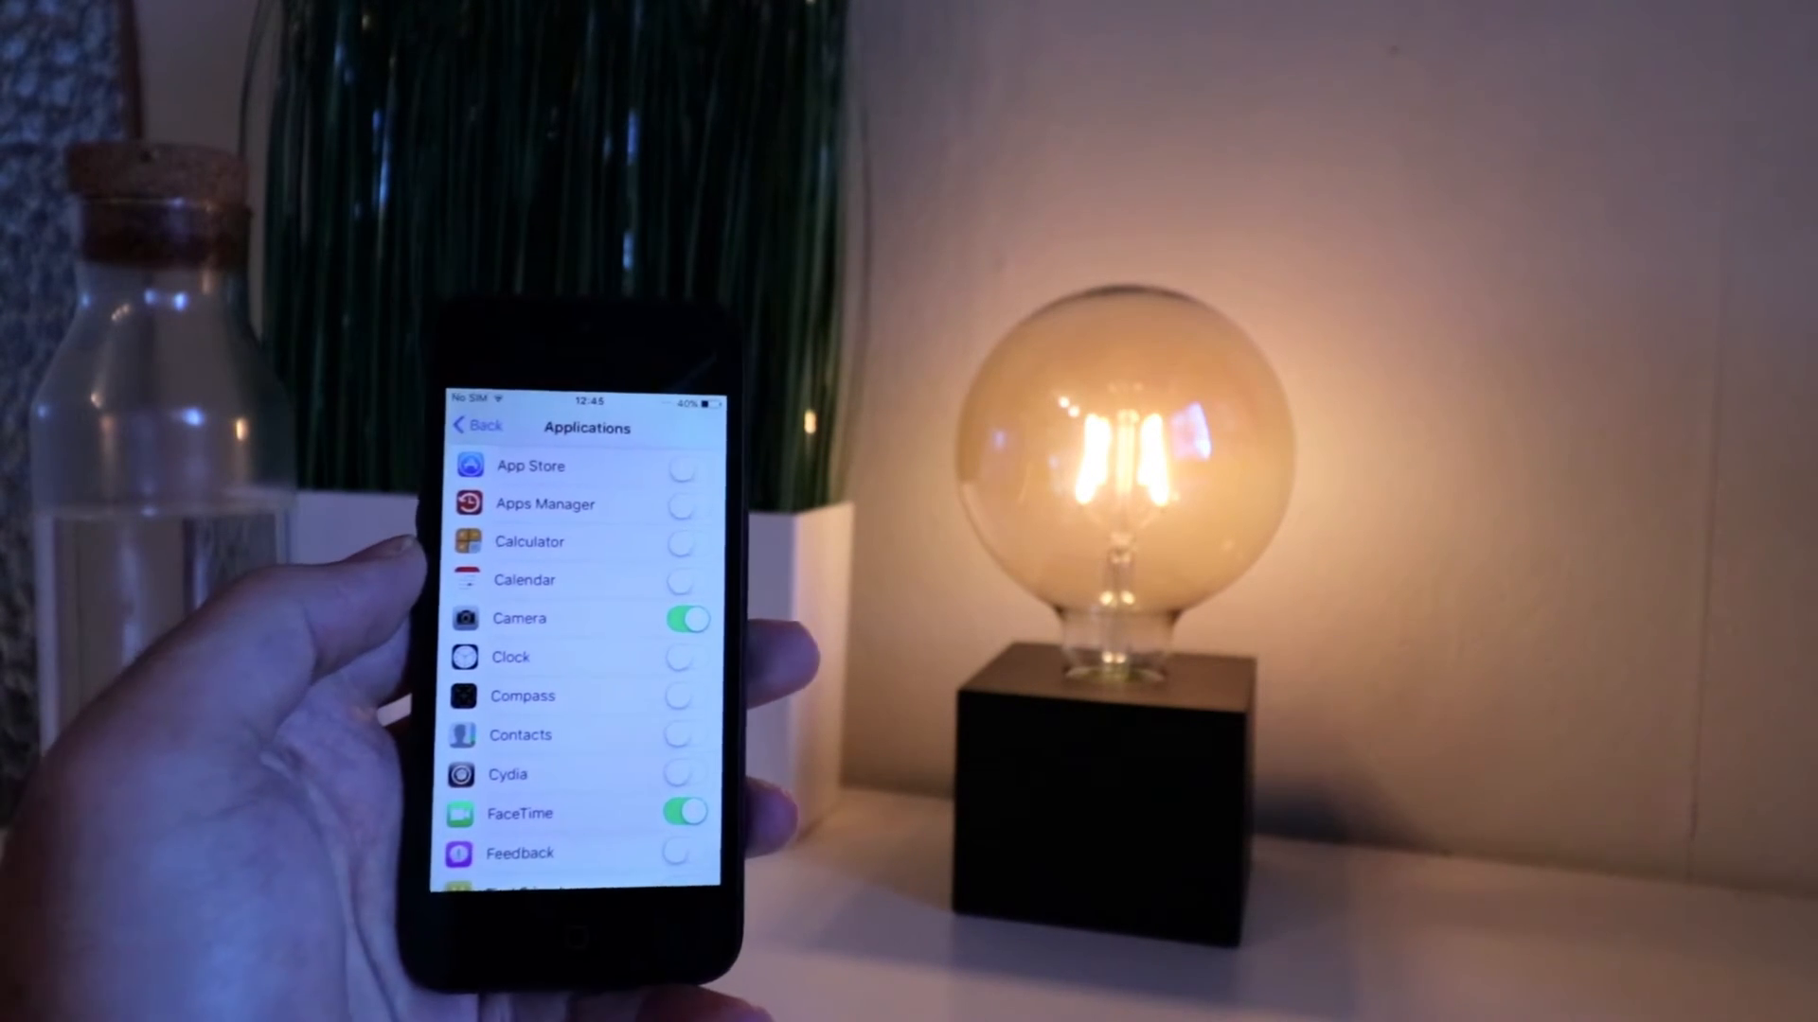
Scroll the Applications list to confirm Camera and FaceTime are switched on.
{"action": "scroll", "scroll_direction": "down", "scroll_amount": 3}
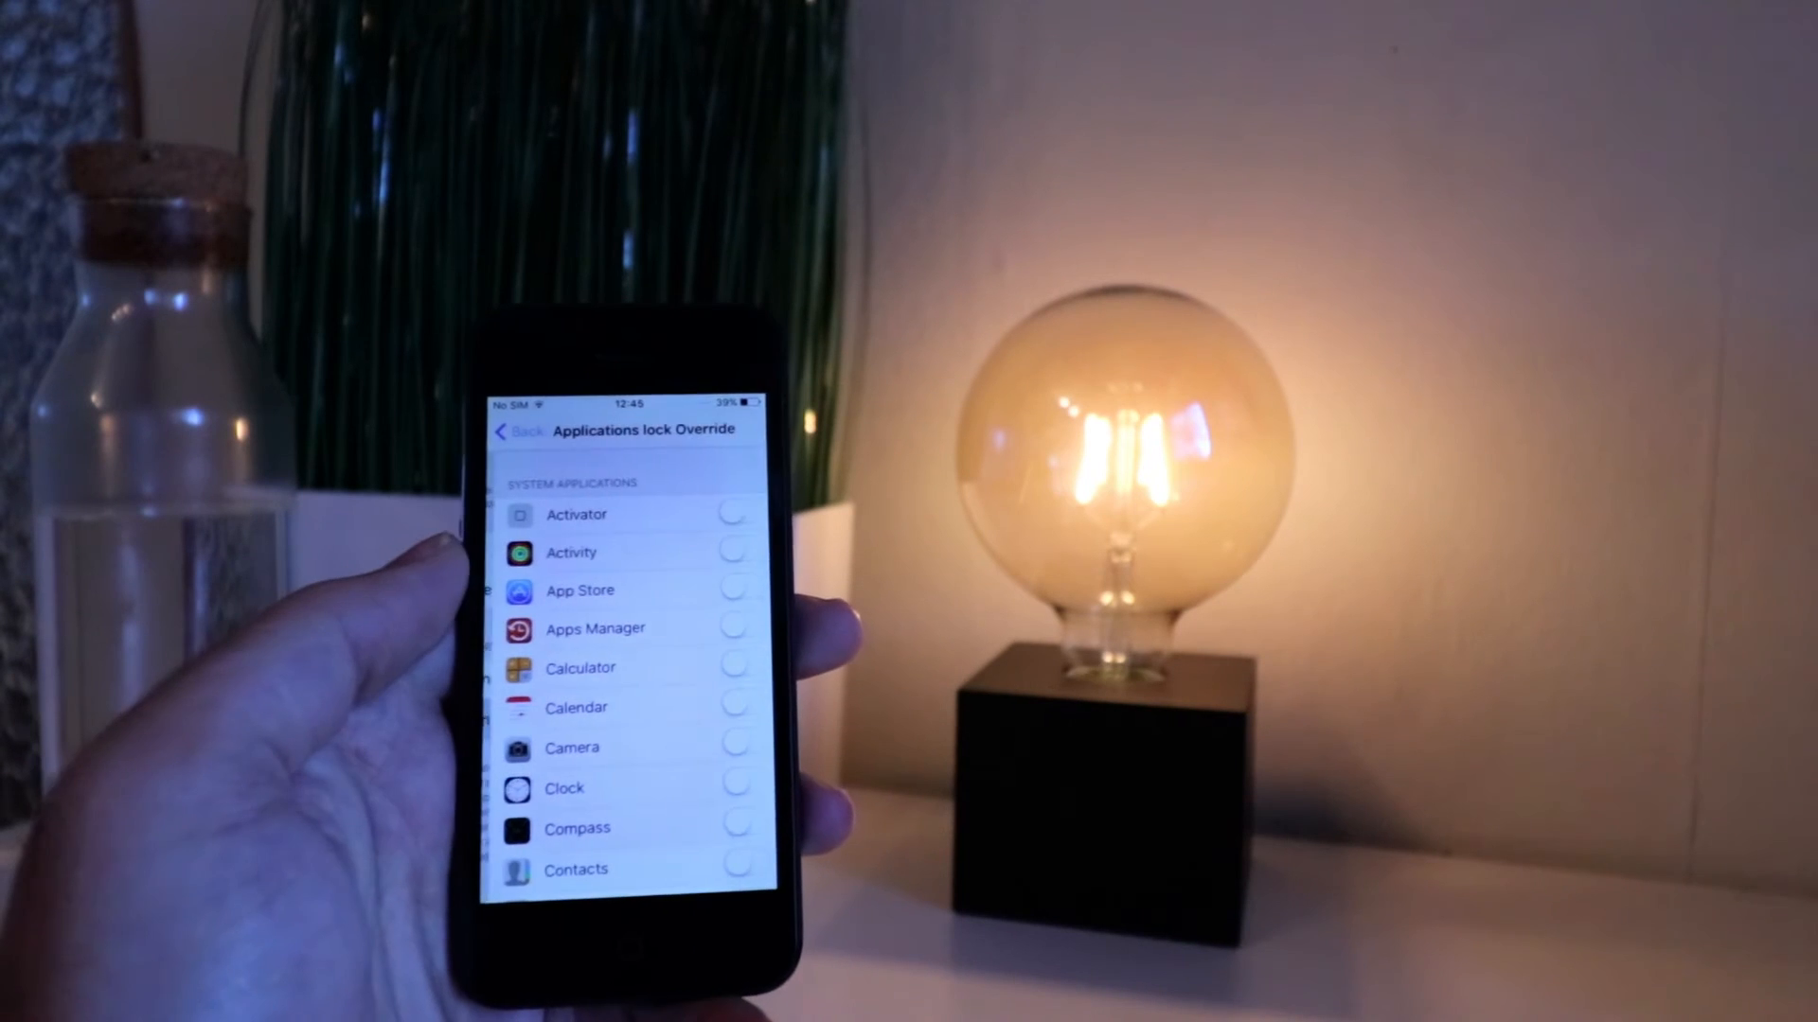
Review the lock override list with Calculator, Calendar and Clock on, then show the airplane mode Schedules page.
{"action": "scroll", "scroll_direction": "down", "scroll_amount": 3}
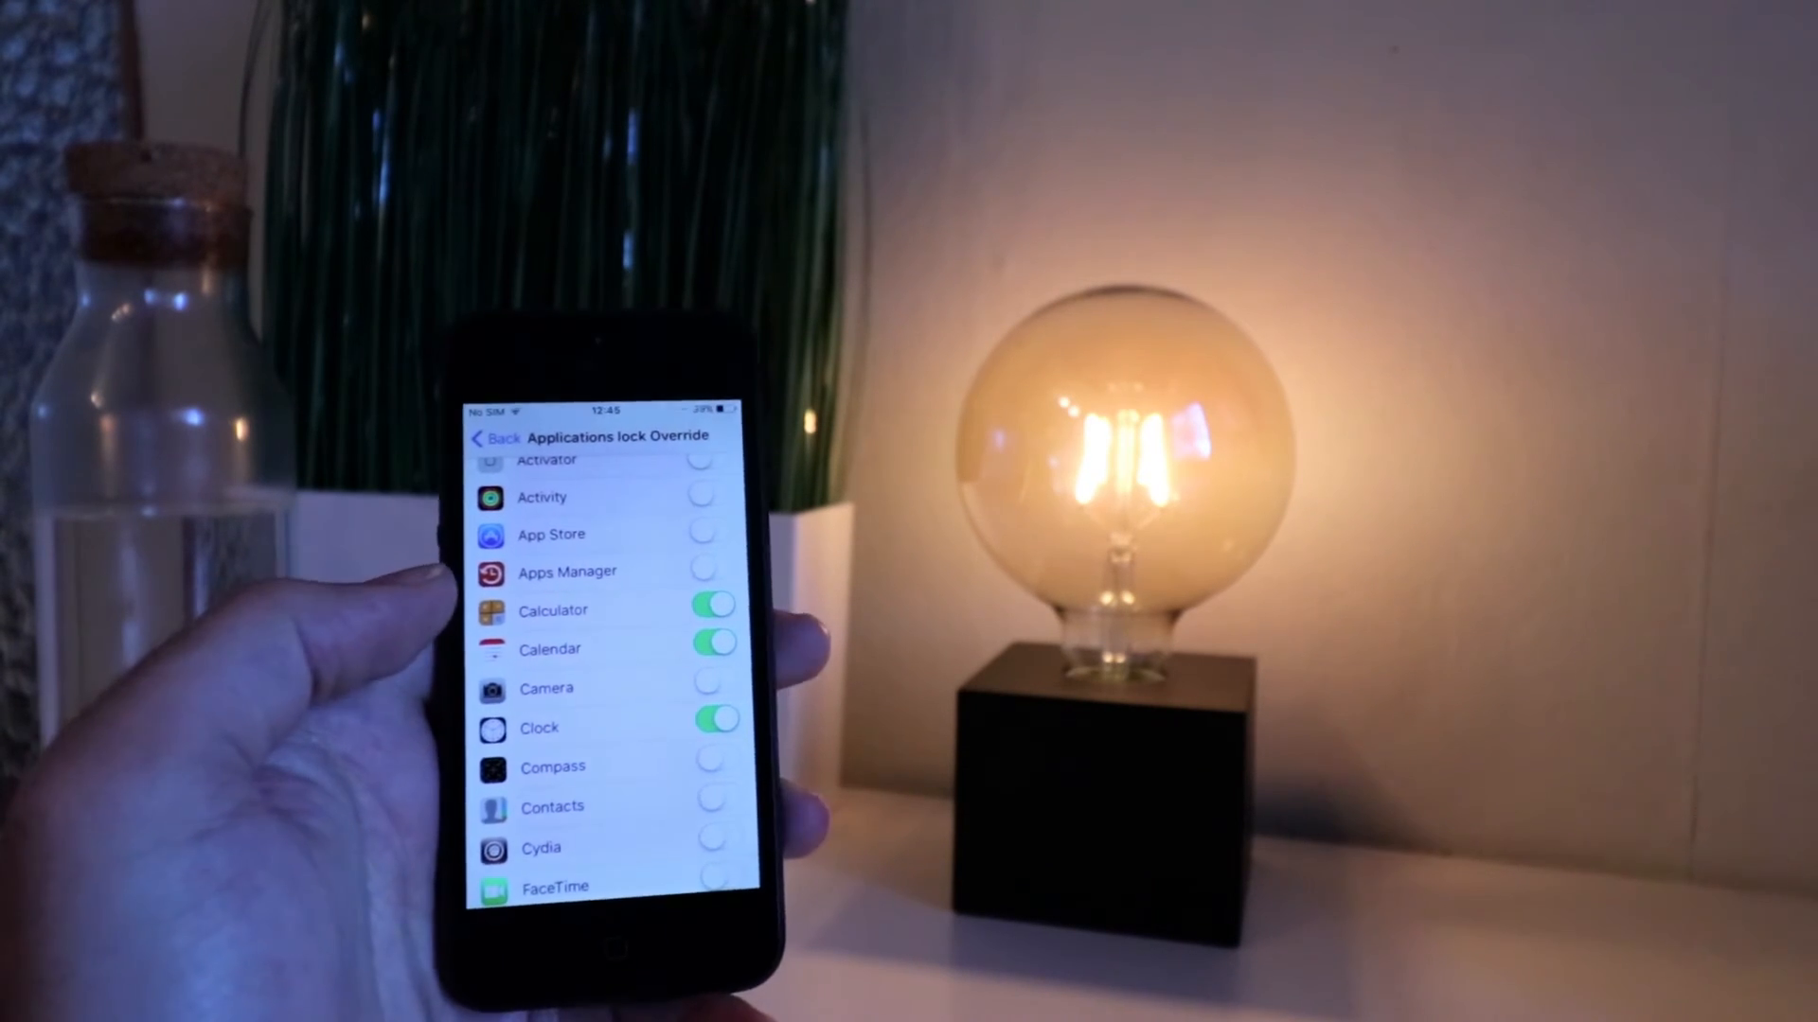
{"action": "left_click", "coordinate": [487, 437]}
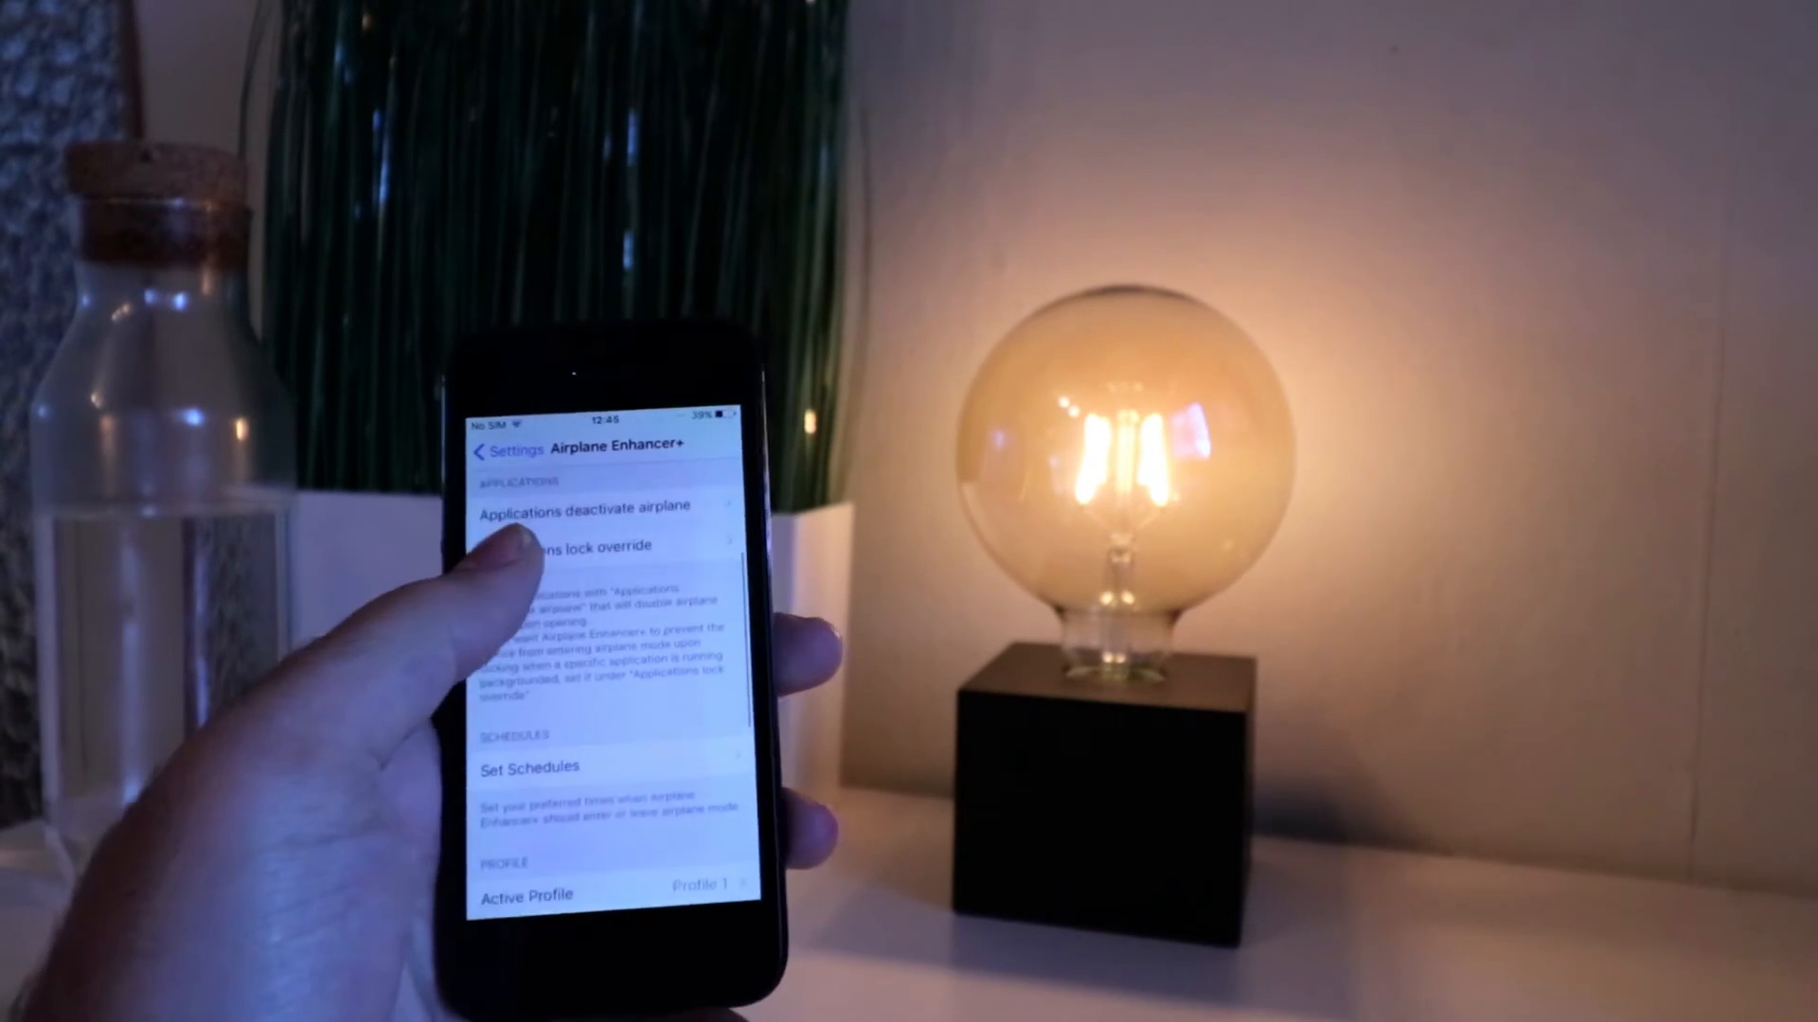
{"action": "left_click", "coordinate": [528, 767]}
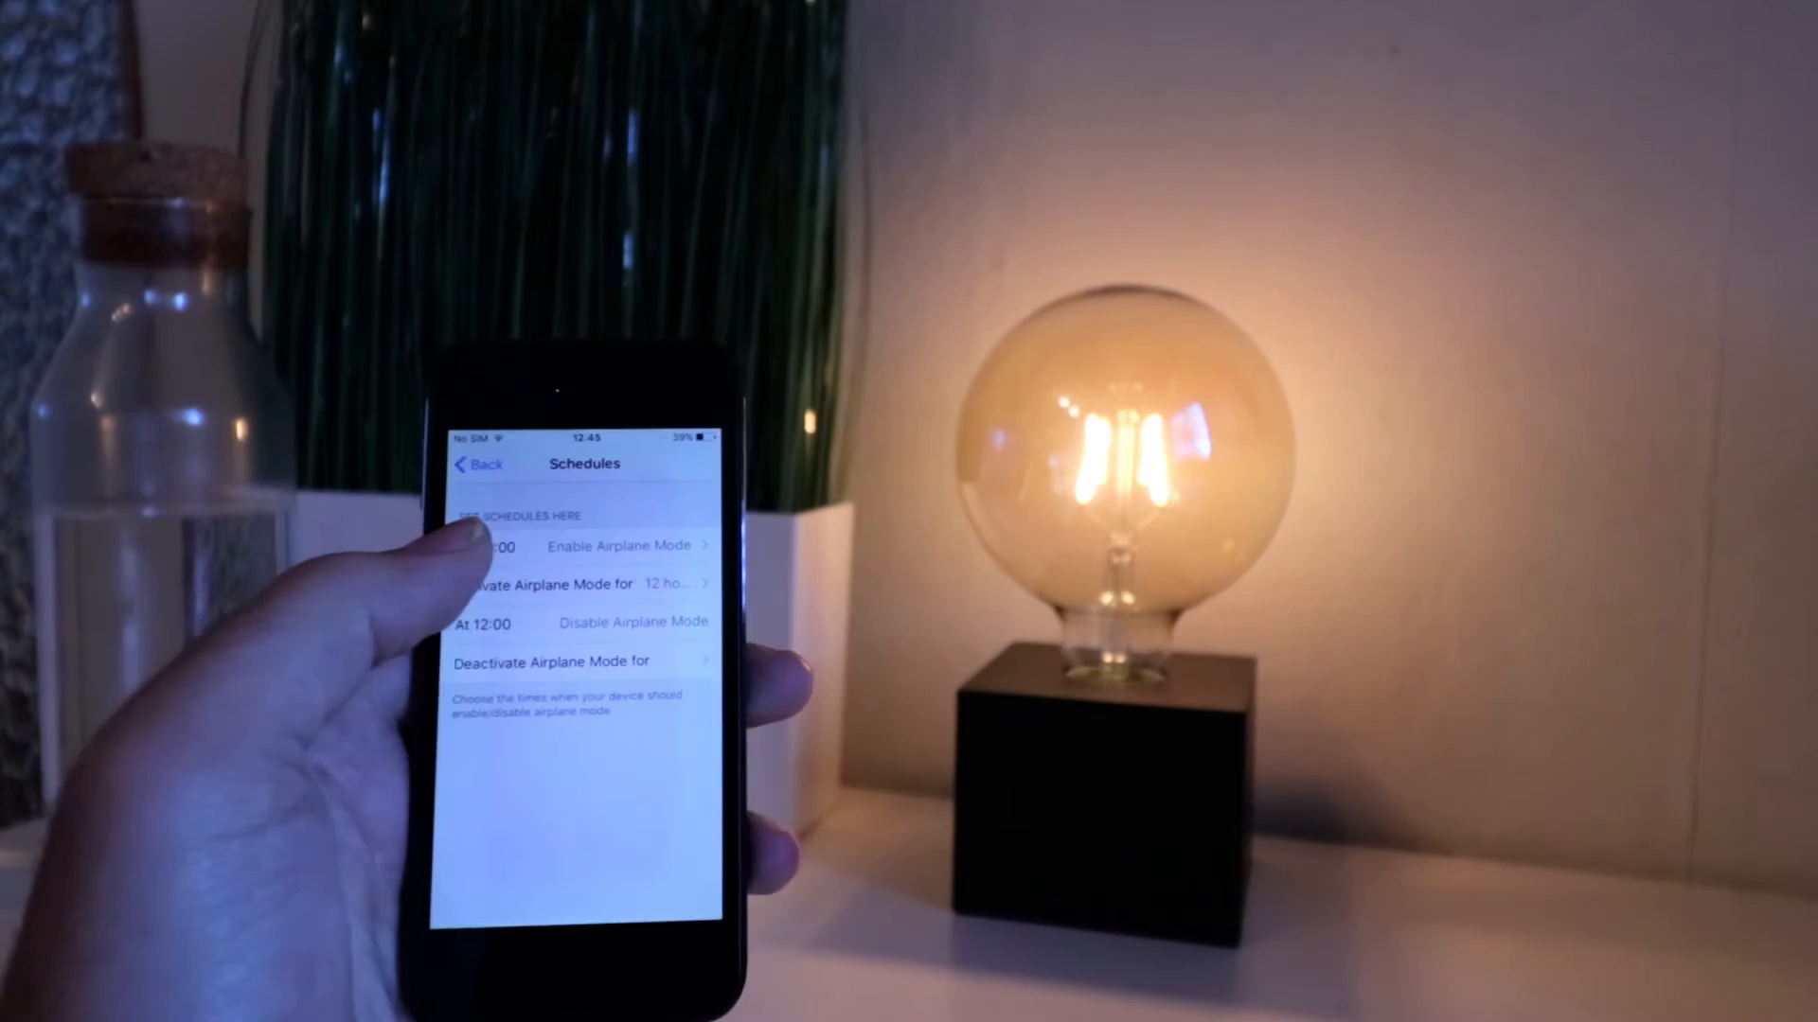